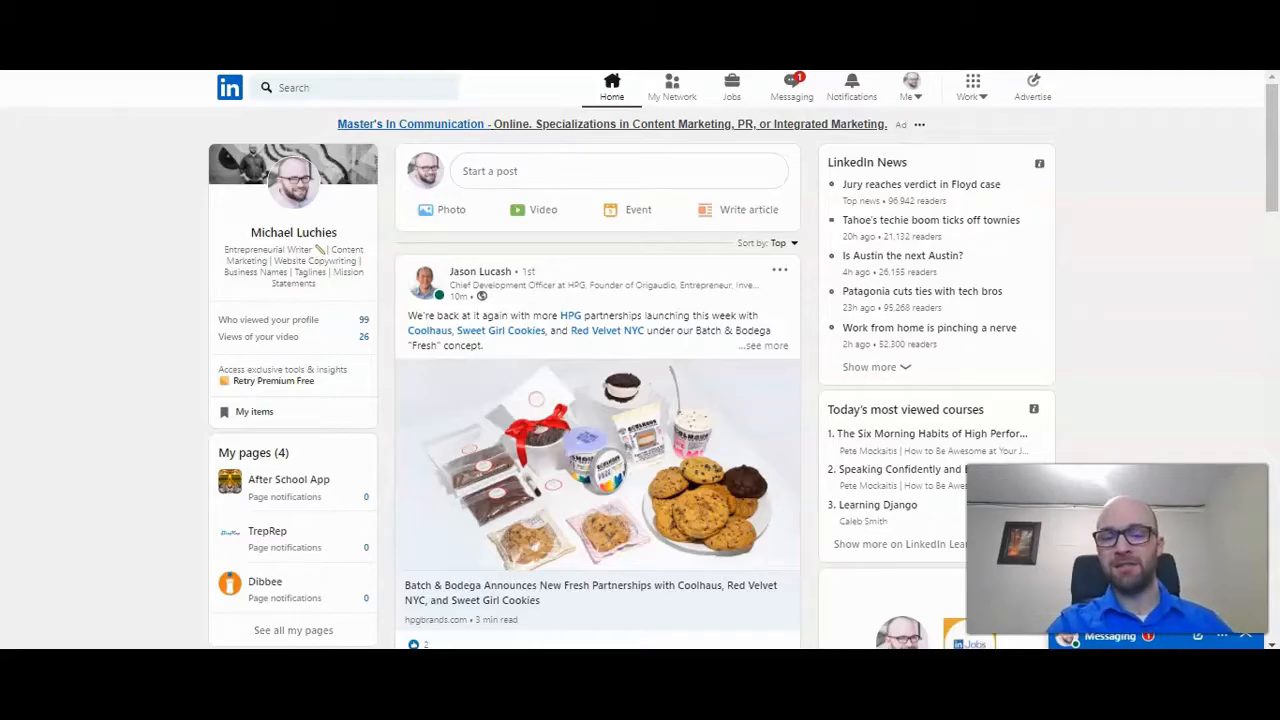
Bring up the Me account menu from the home feed, listing the pages you manage
scroll("down", 3)
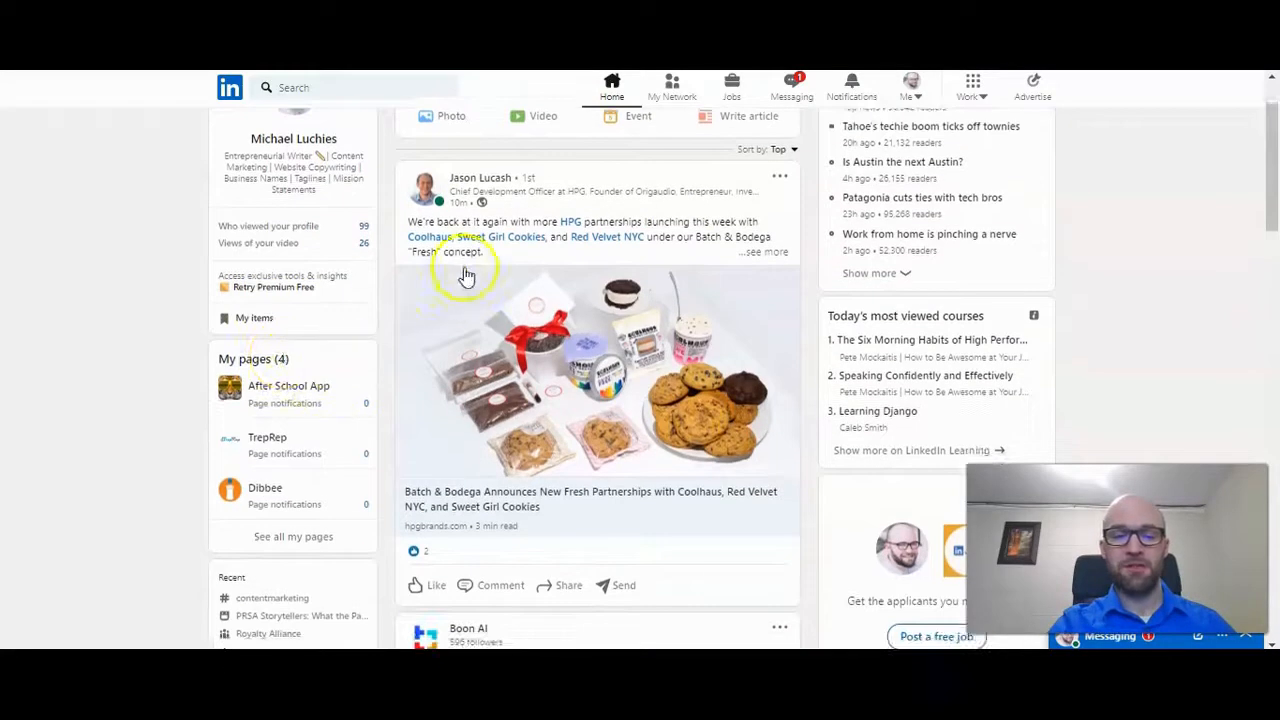
mouse_move(304, 500)
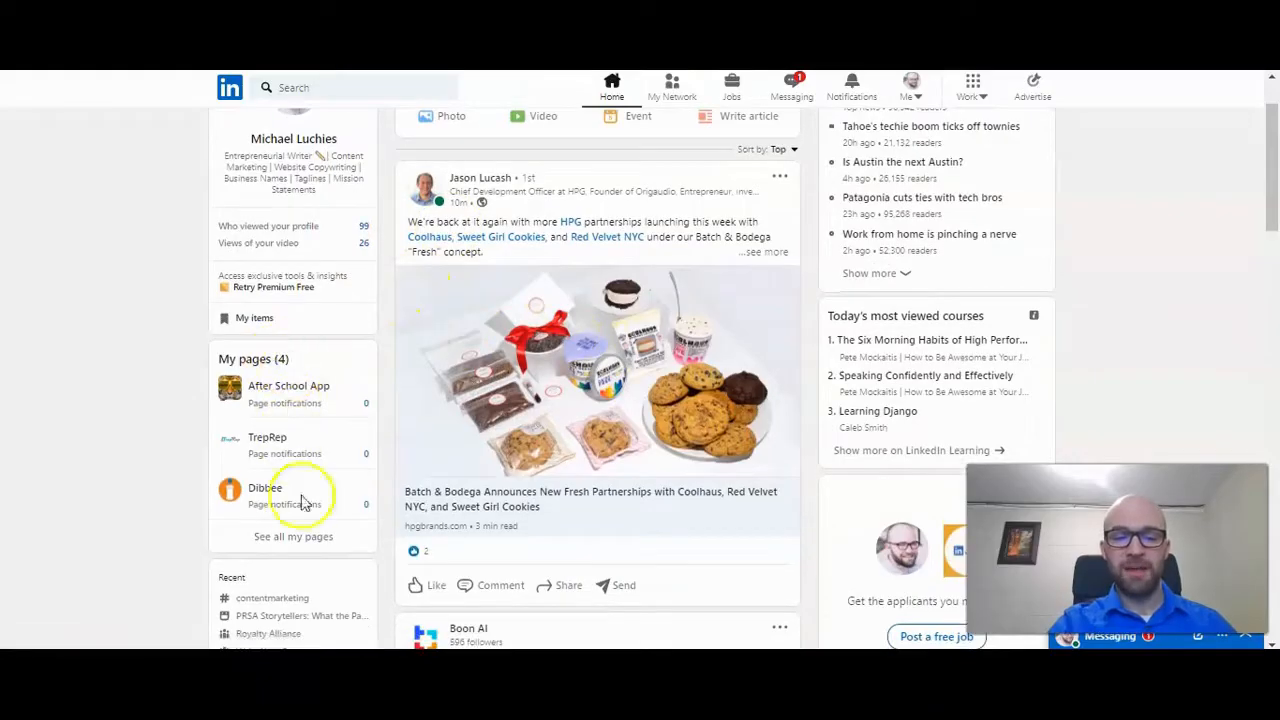
left_click(292, 536)
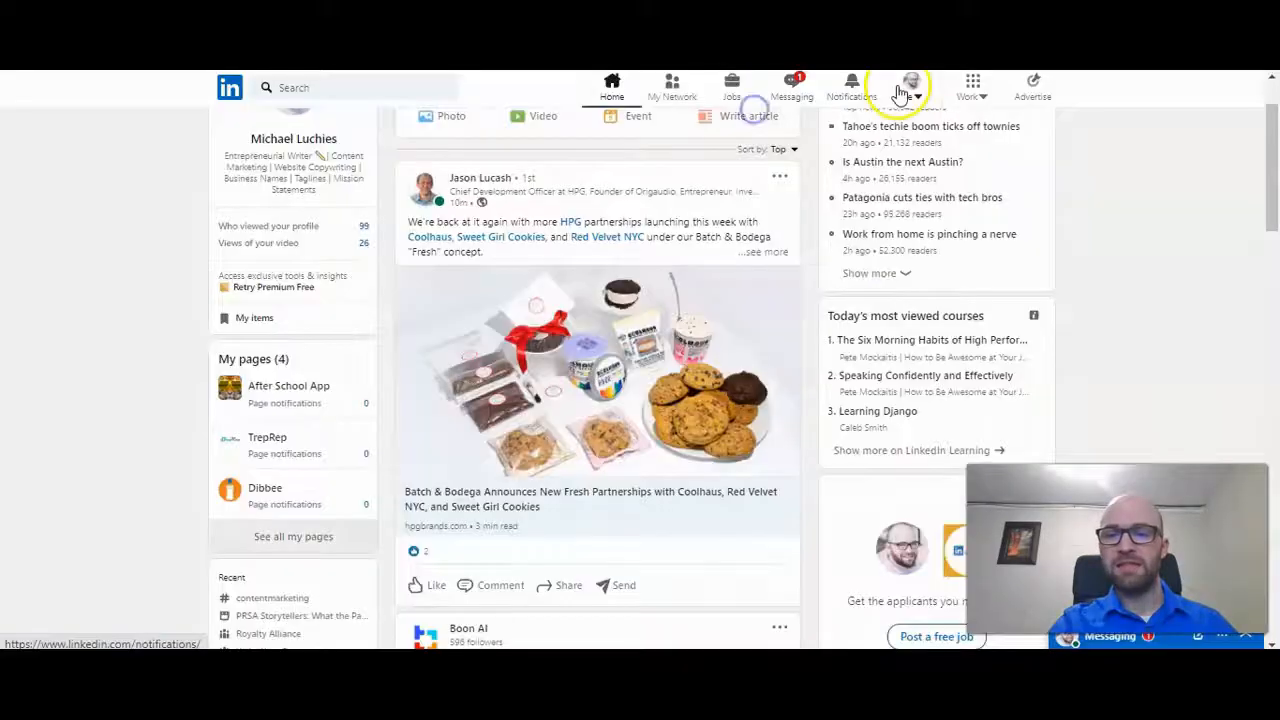
left_click(904, 84)
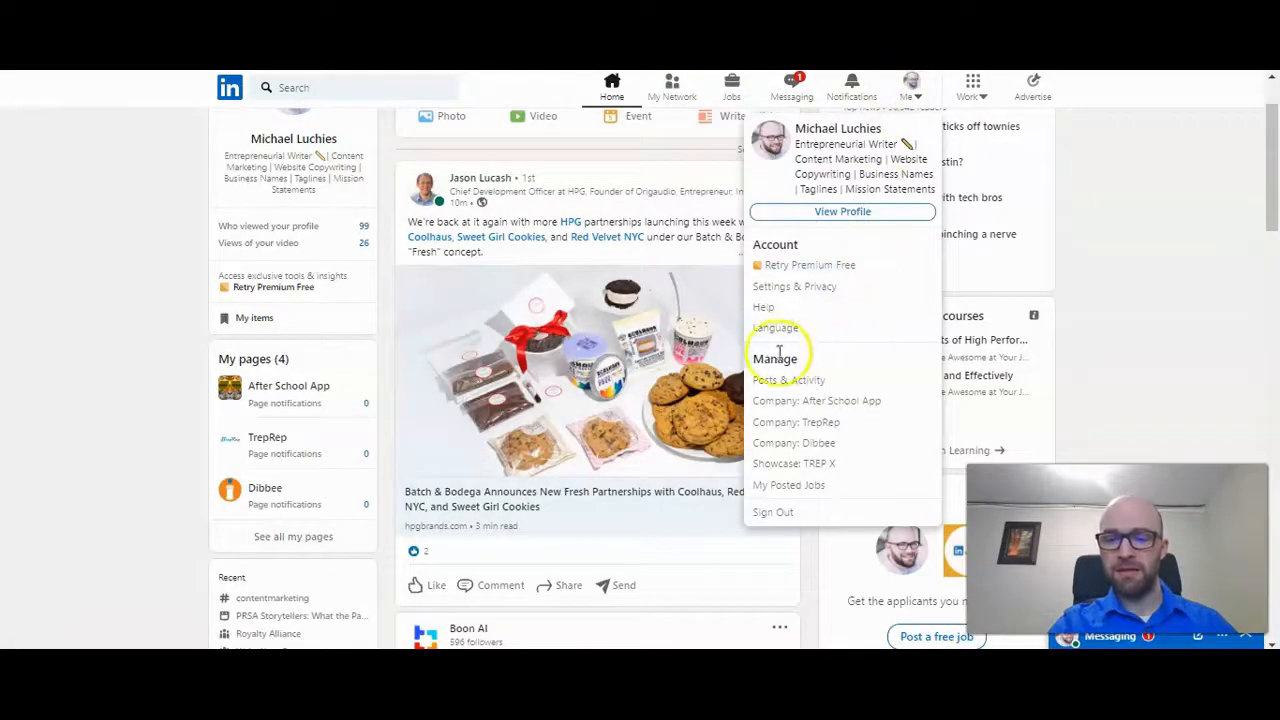
mouse_move(790, 422)
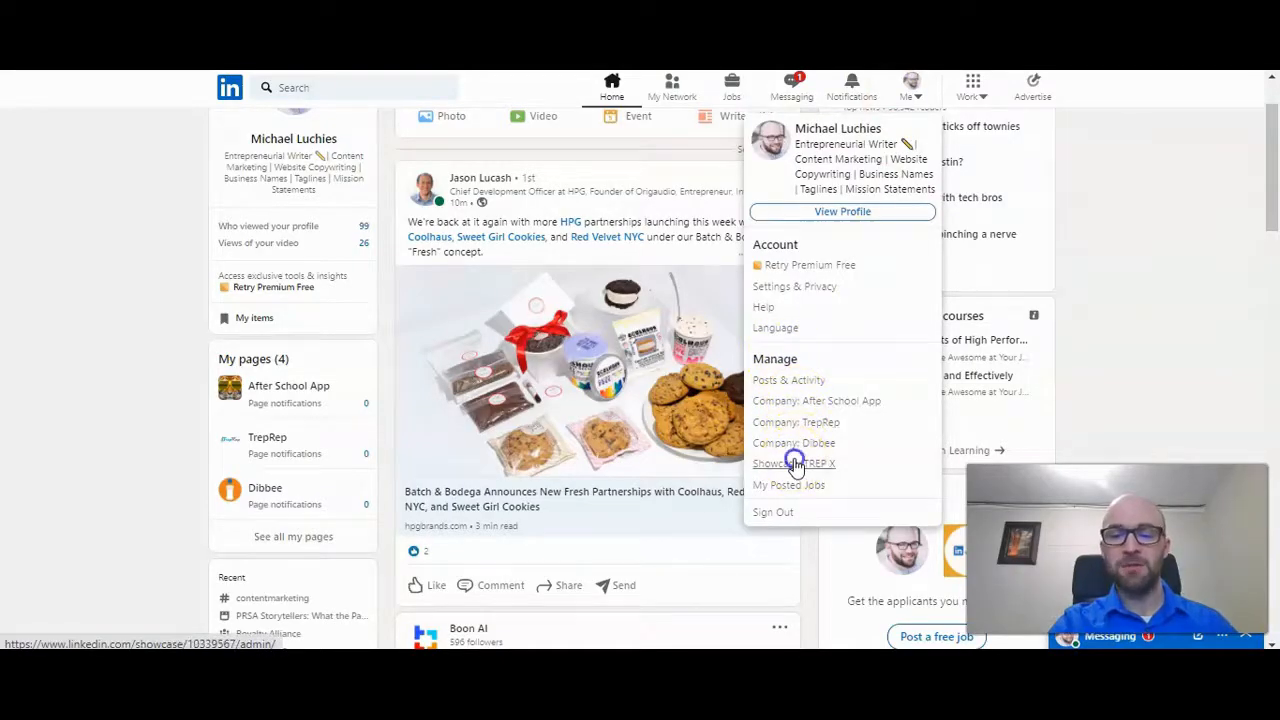
Go to the TREP X showcase page as admin and reveal its Admin tools options
left_click(792, 464)
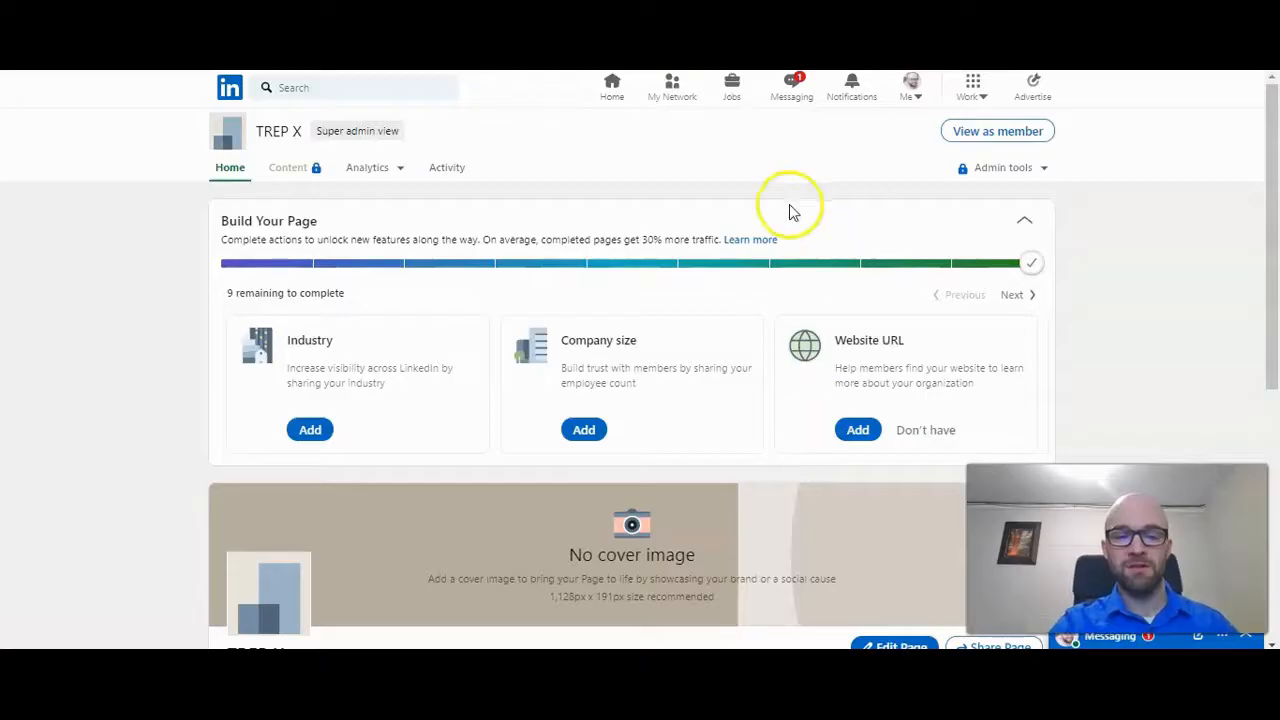
scroll("down", 3)
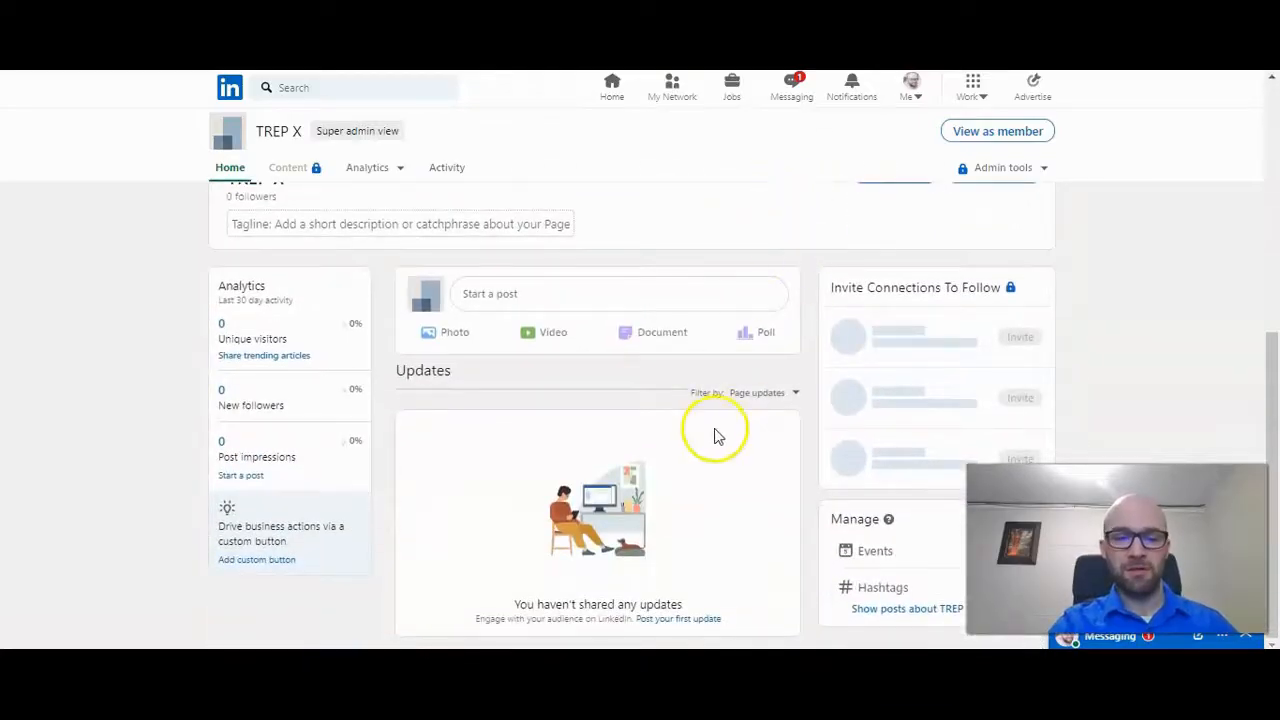
scroll("up", 3)
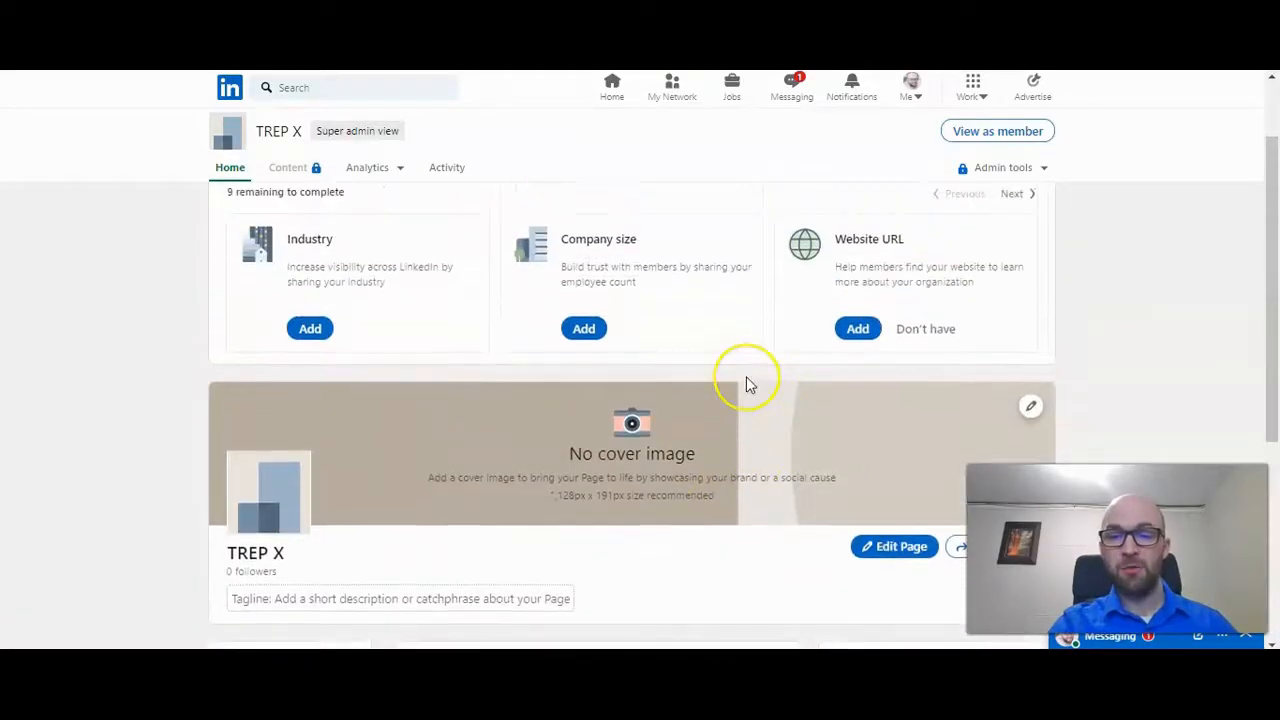
mouse_move(1028, 168)
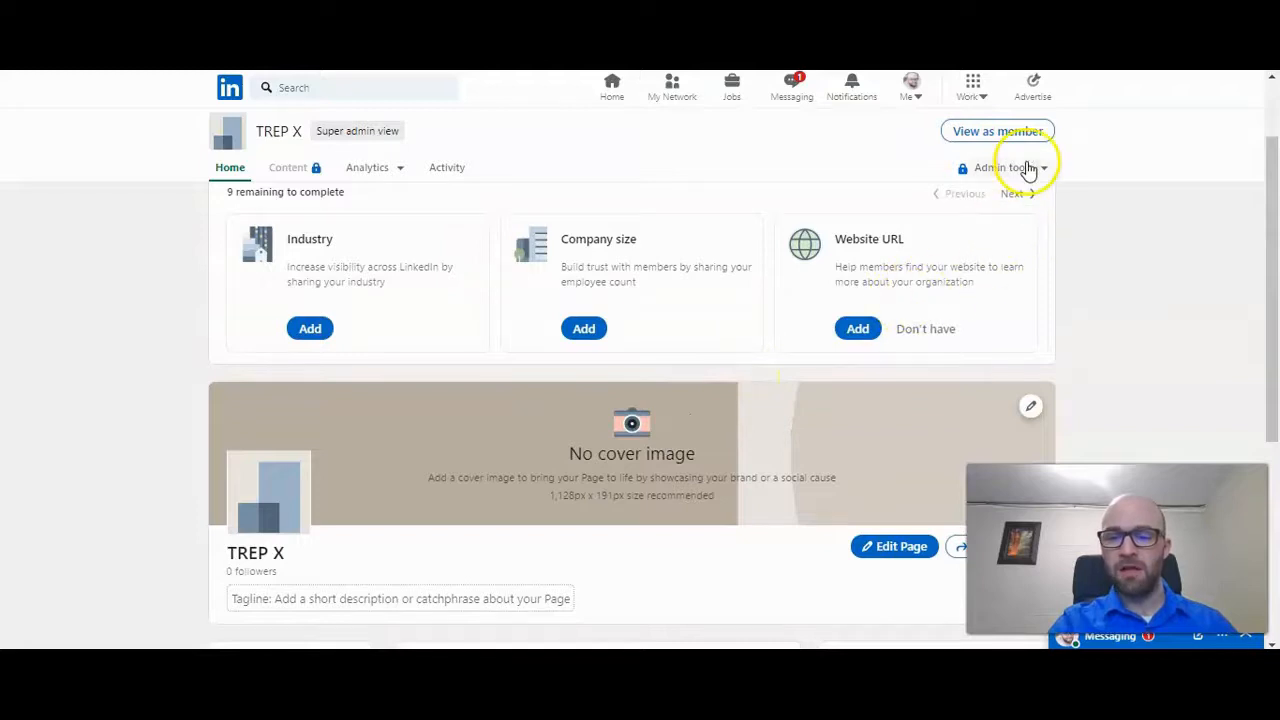
left_click(1004, 168)
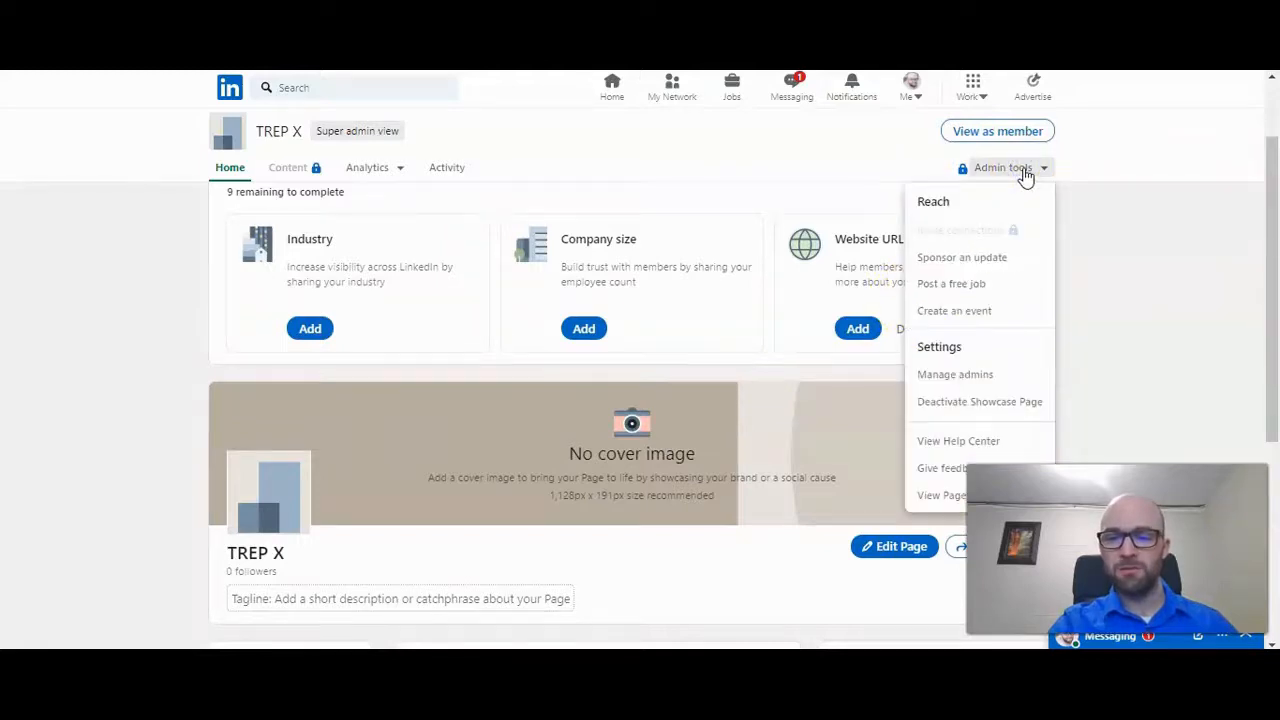
mouse_move(954, 374)
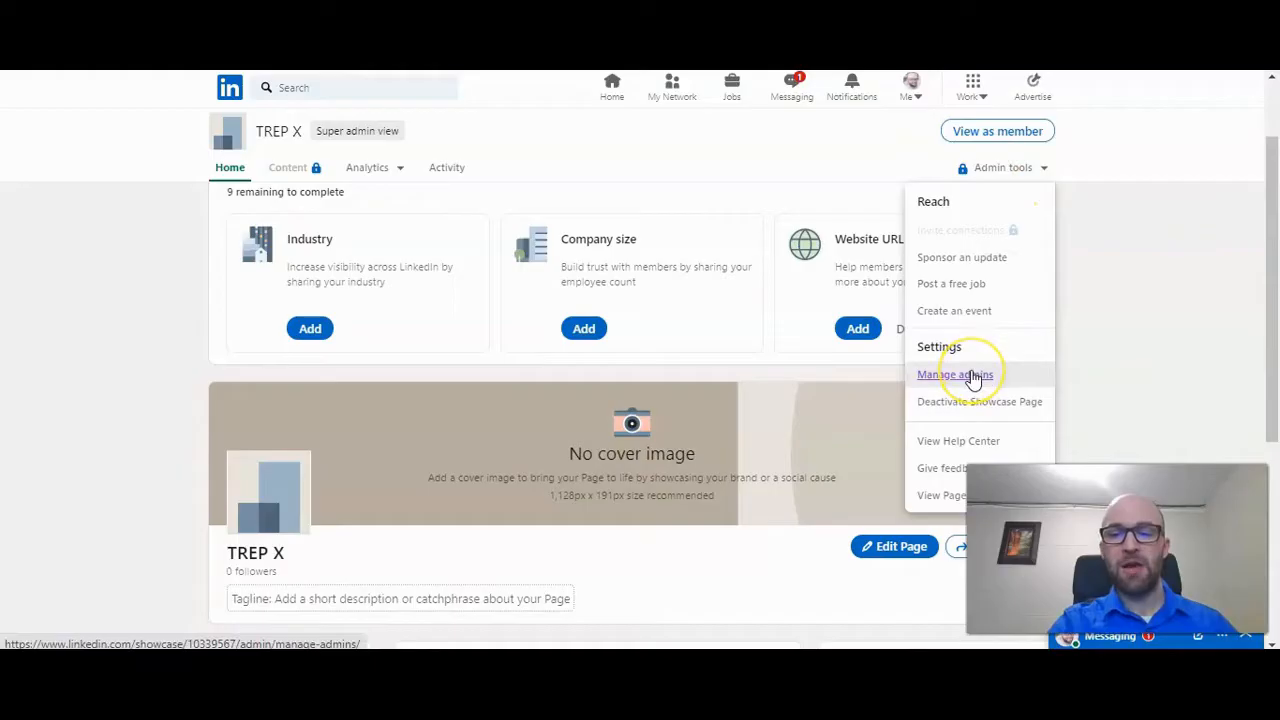
Show the TREP X Admin Roles list with its three Super admin entries via Manage admins
left_click(956, 374)
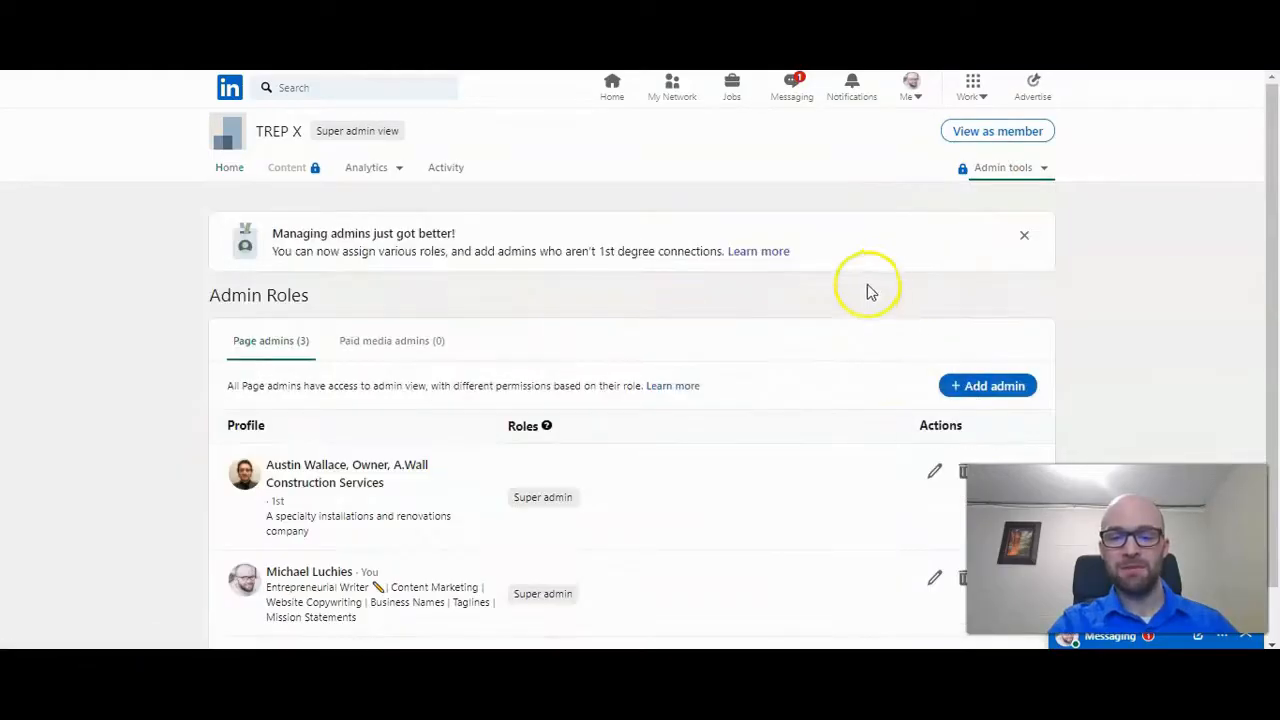
scroll("down", 3)
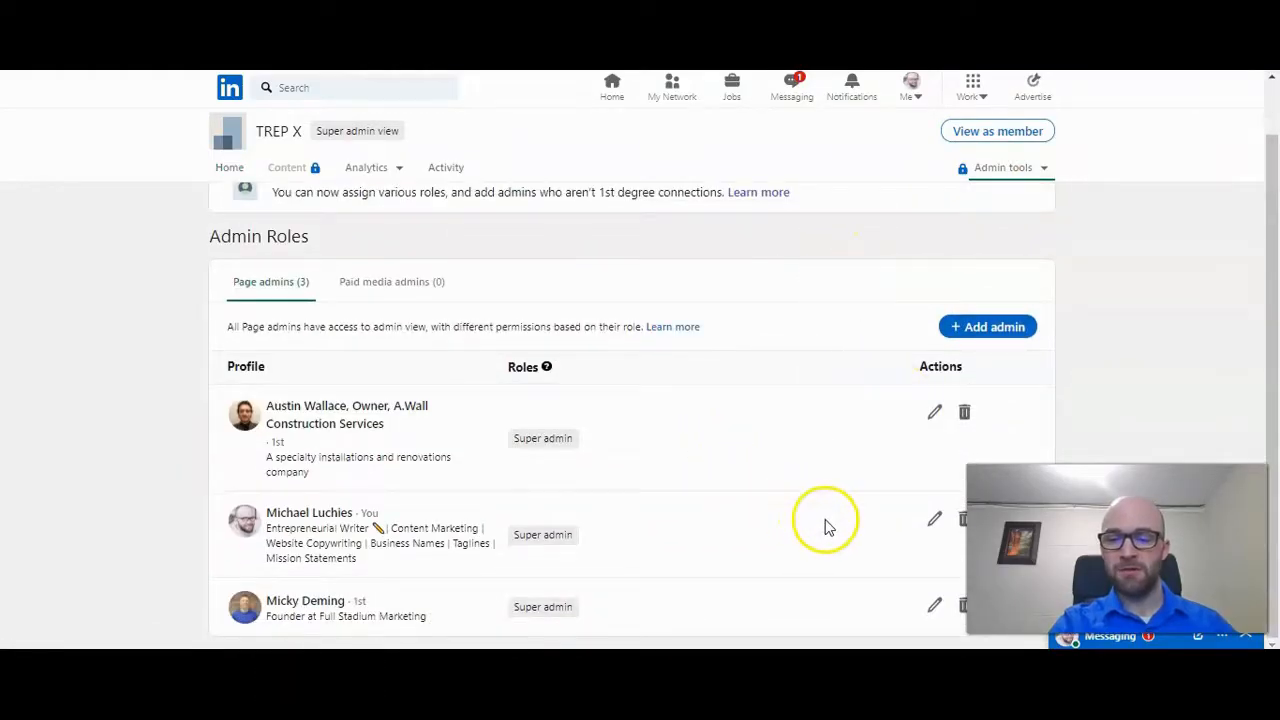
mouse_move(964, 518)
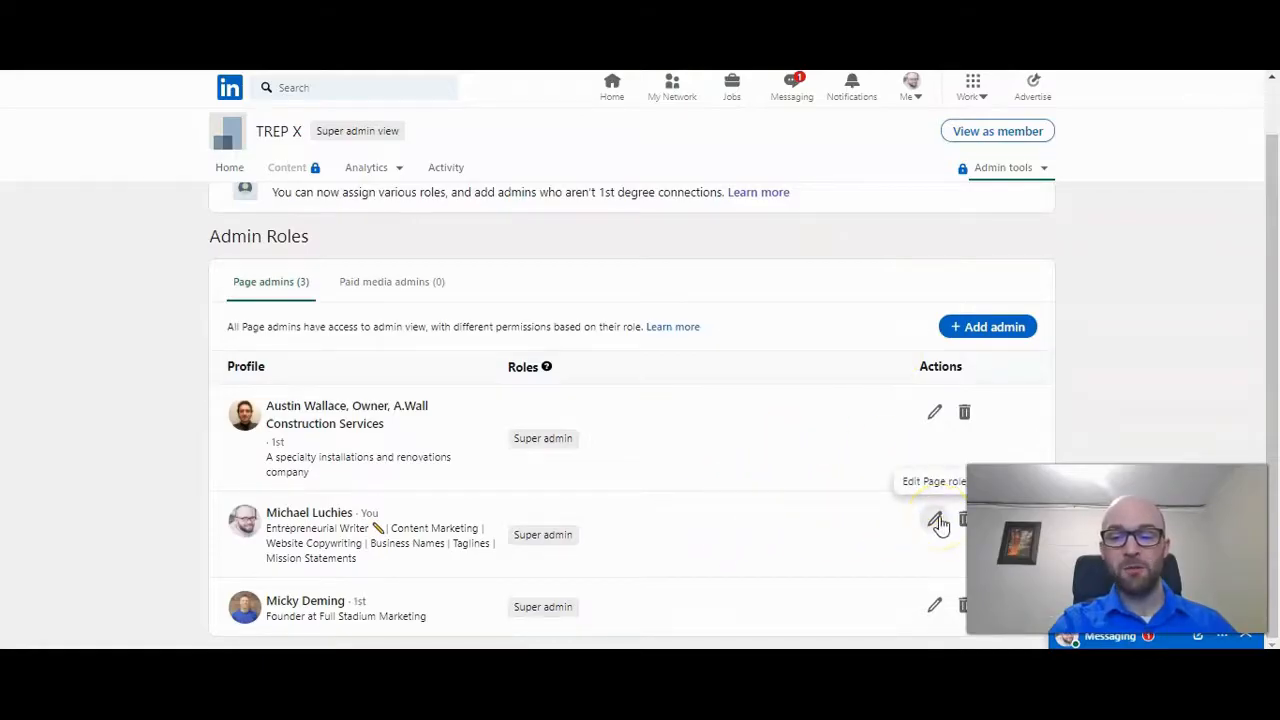
mouse_move(964, 520)
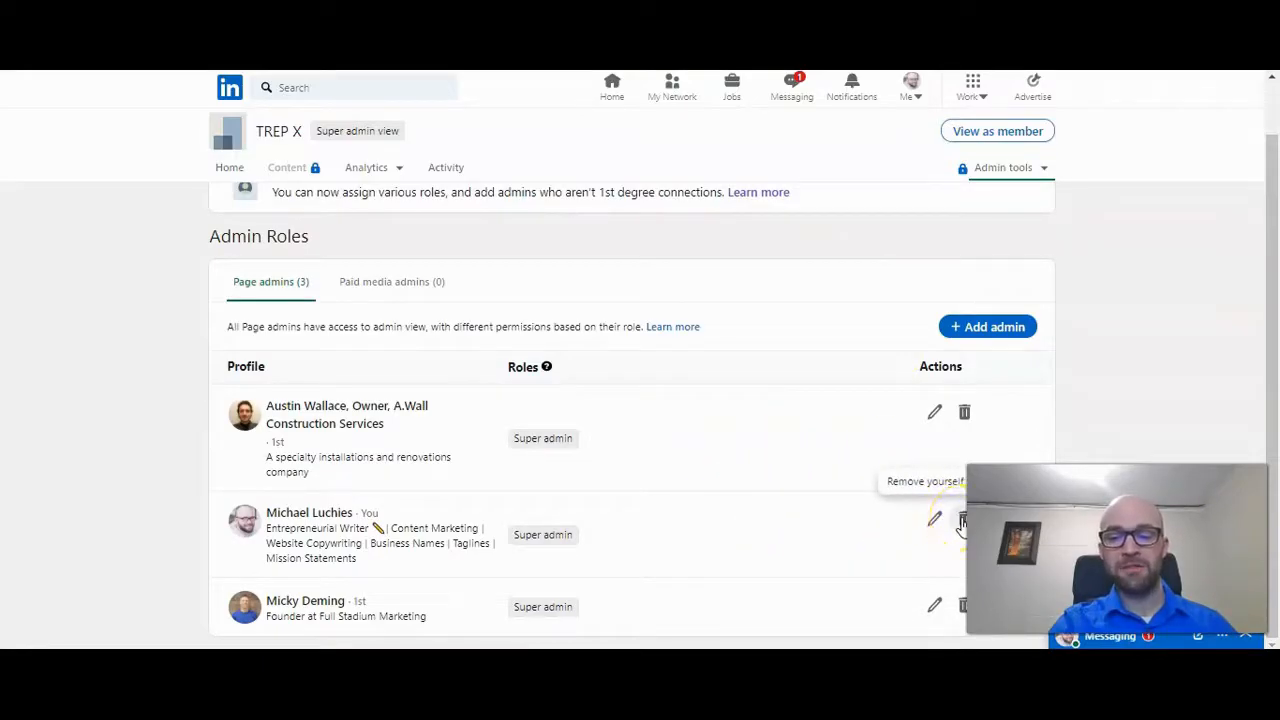
left_click(934, 520)
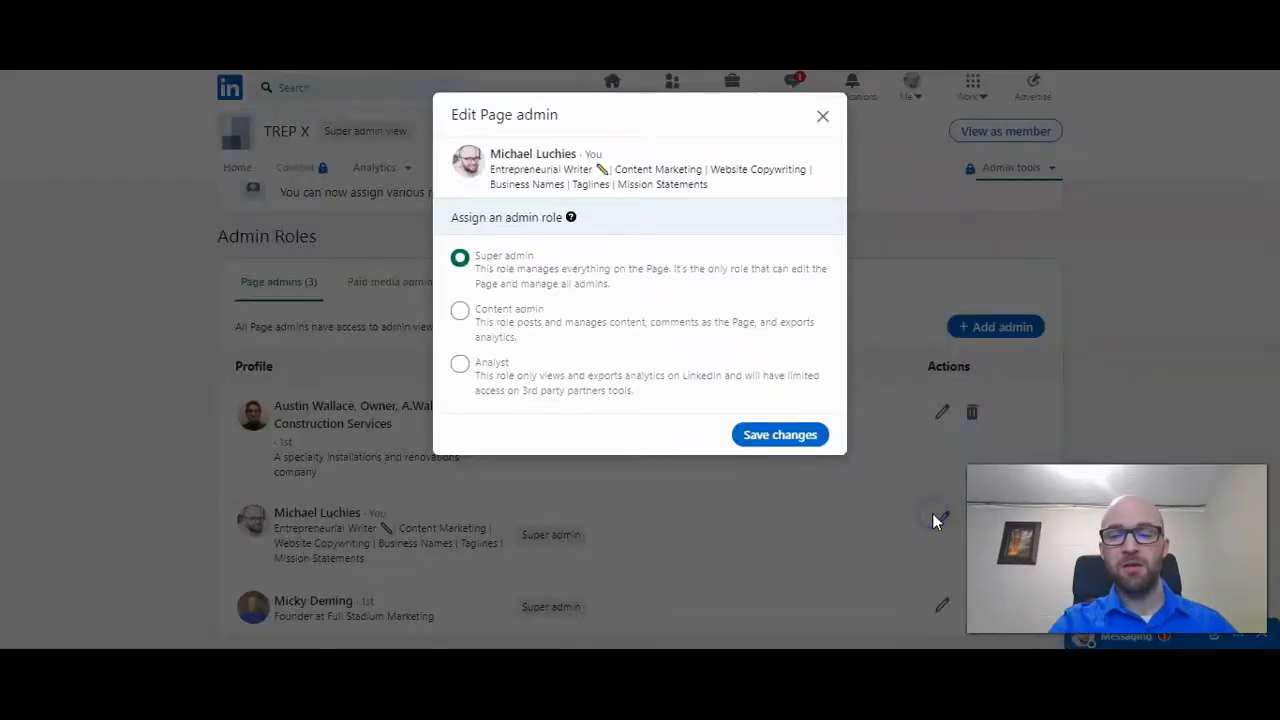
mouse_move(536, 270)
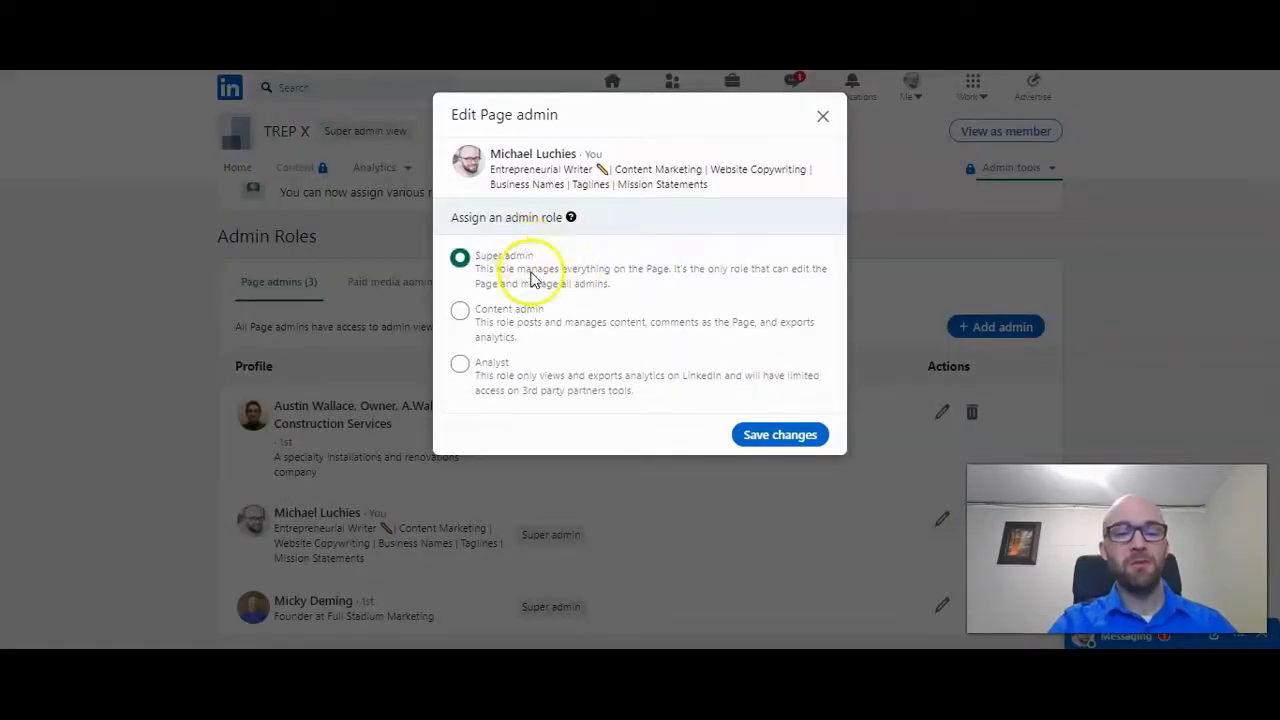
mouse_move(528, 362)
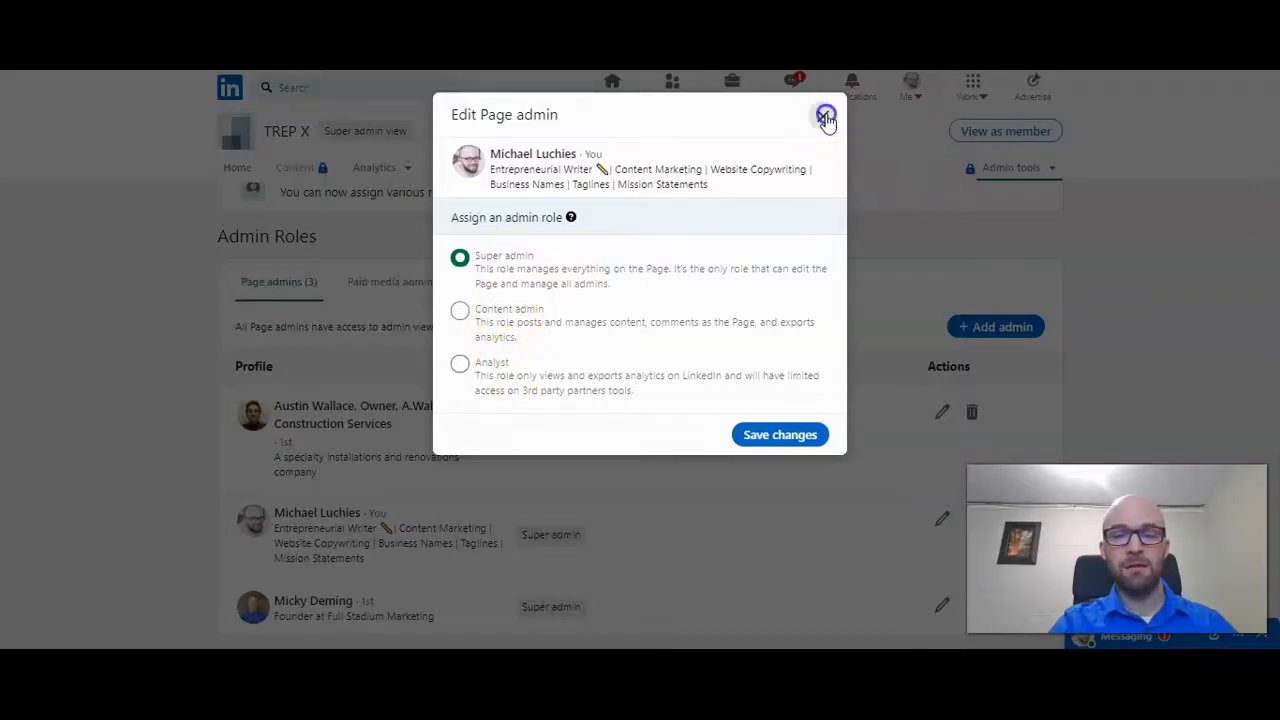
left_click(826, 114)
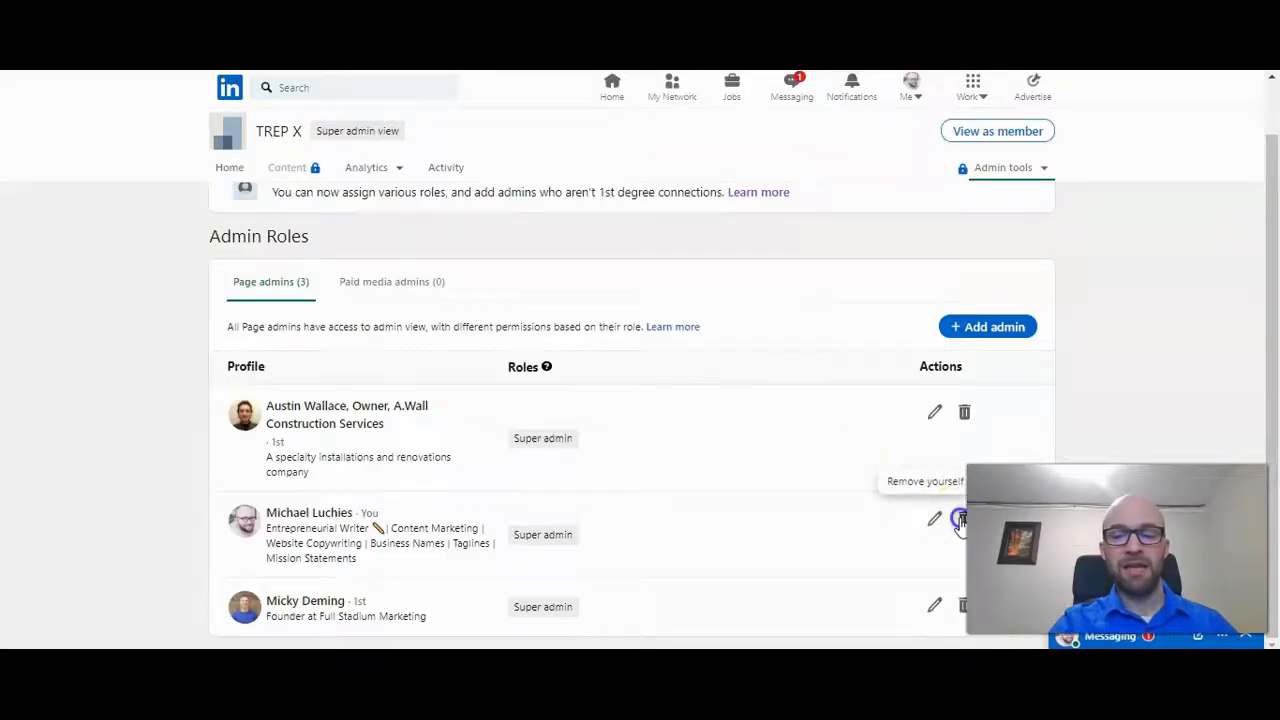
left_click(964, 520)
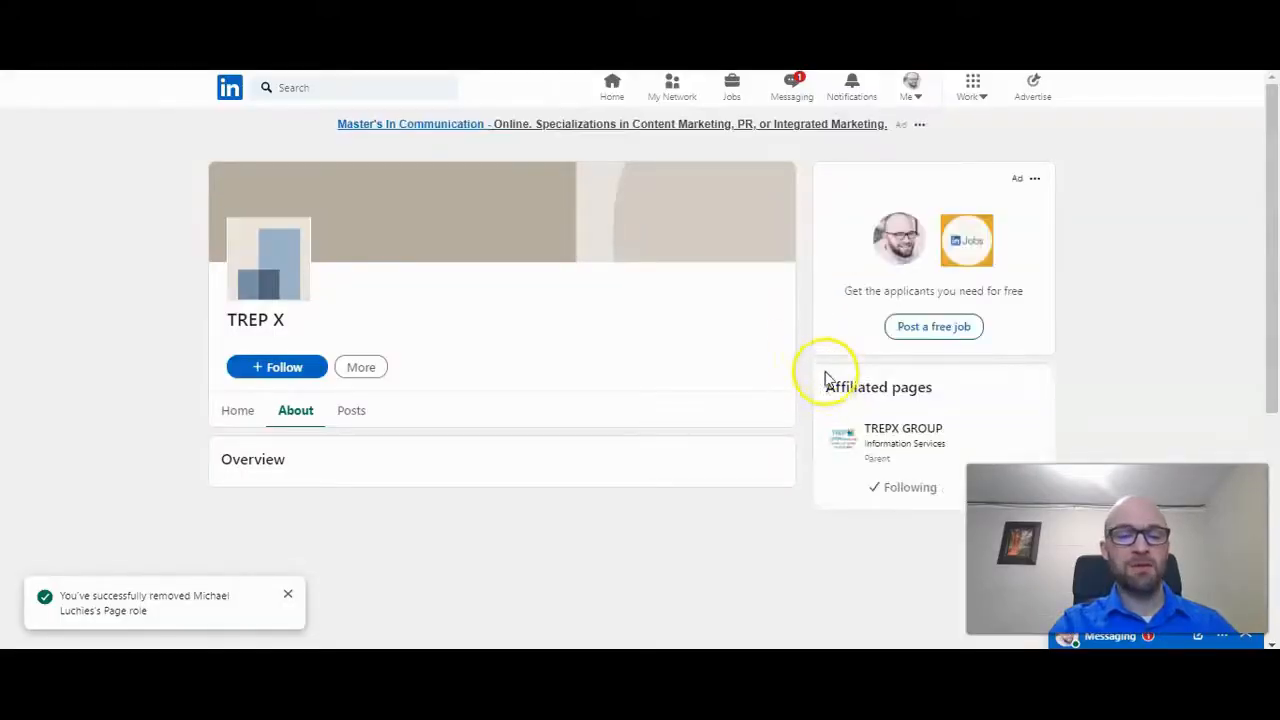
Return to the home feed and check the My pages list no longer shows TREP X
left_click(908, 84)
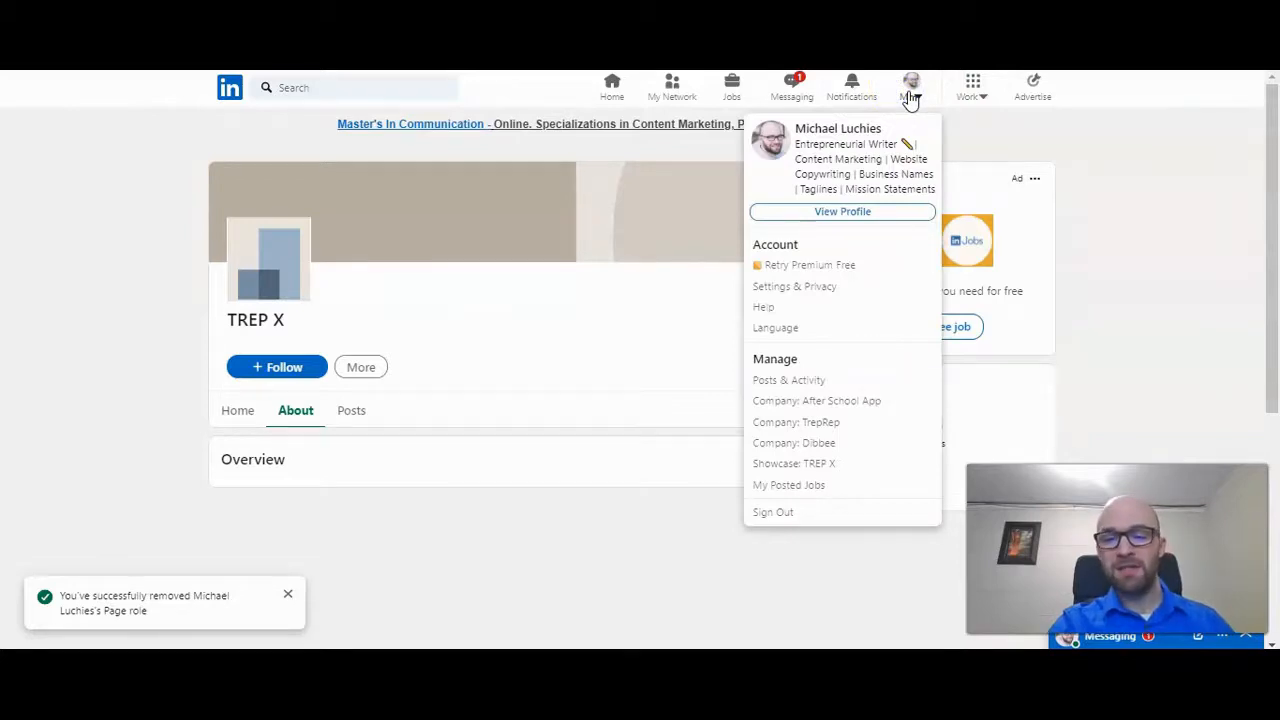
mouse_move(788, 380)
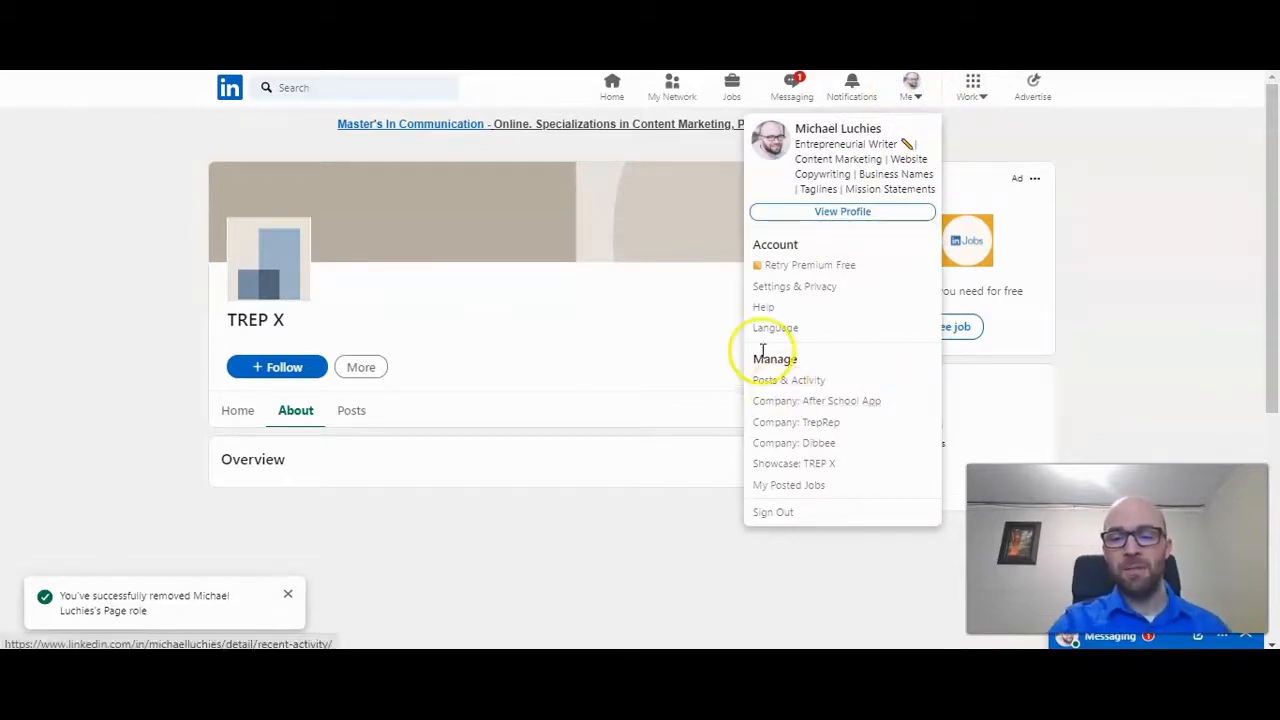
left_click(612, 88)
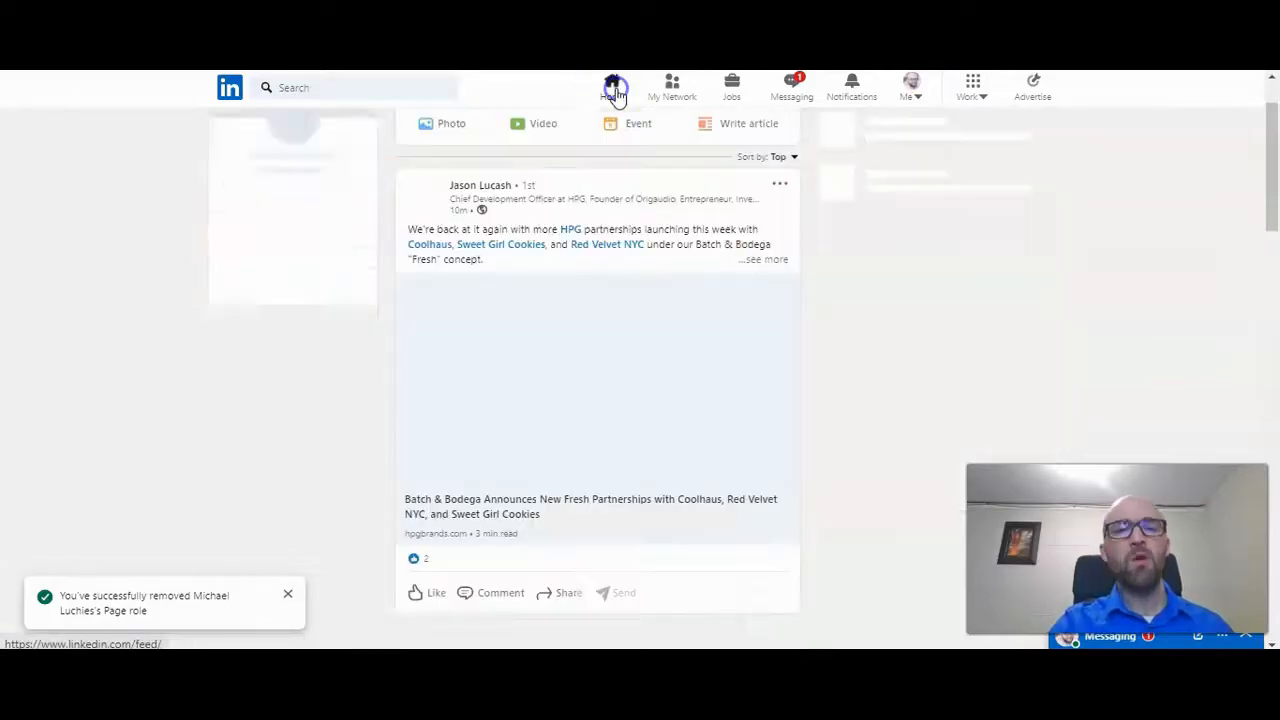
left_click(612, 88)
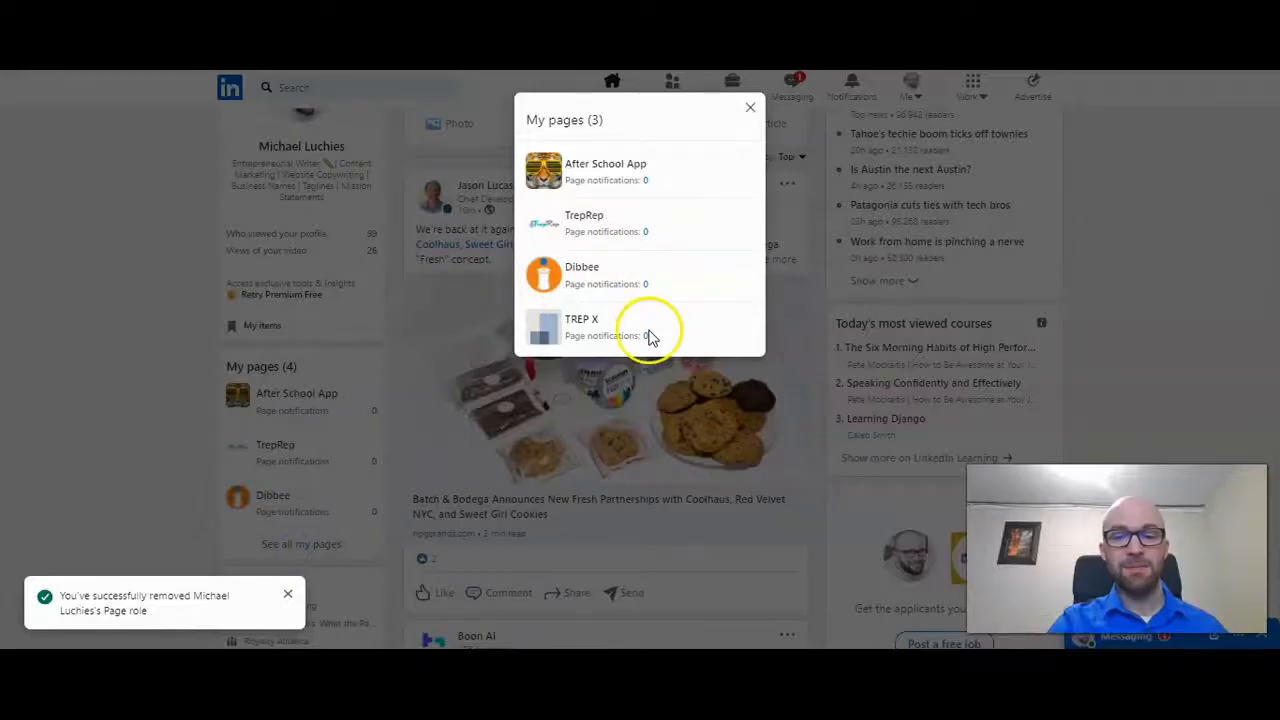
left_click(750, 108)
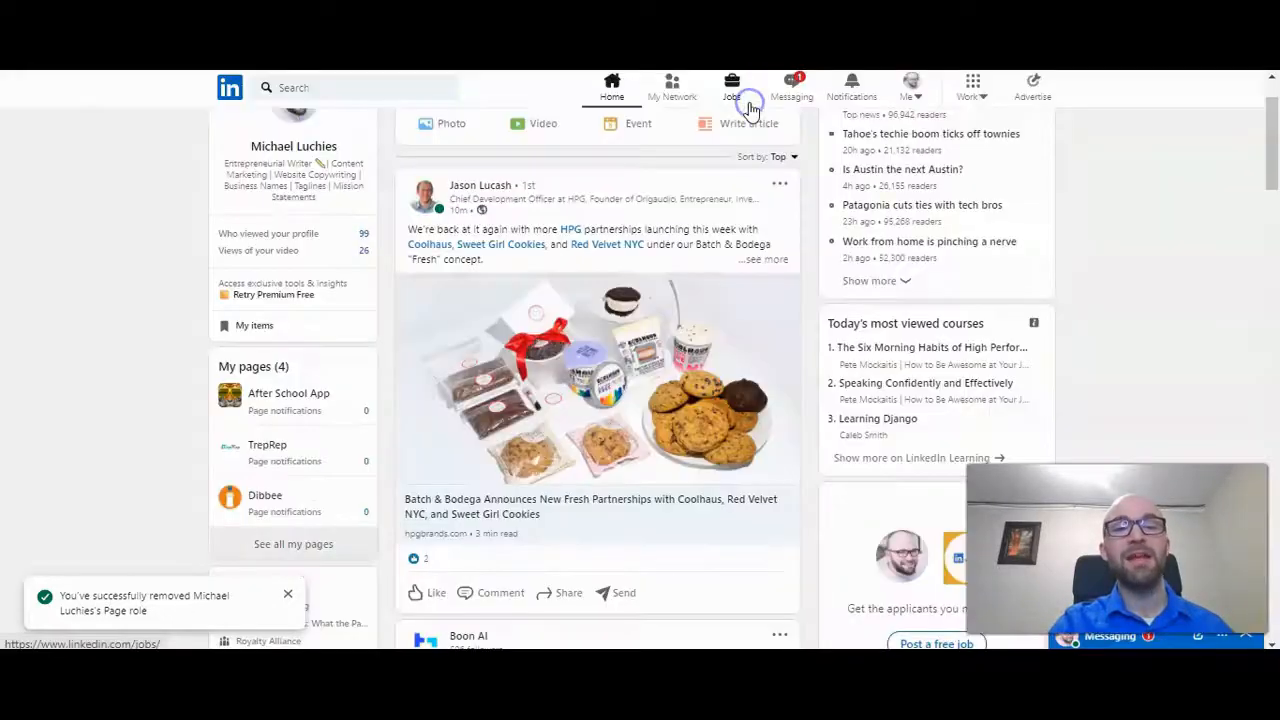